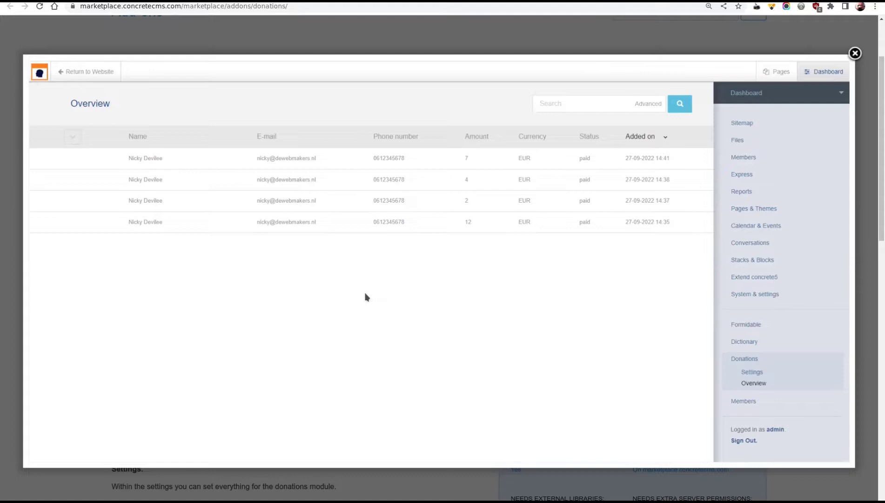
pyautogui.moveTo(526, 324)
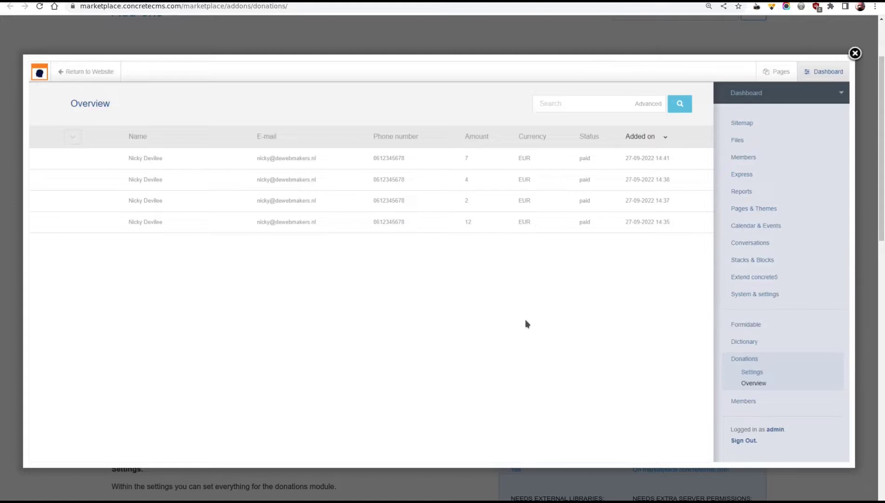
pyautogui.moveTo(840, 263)
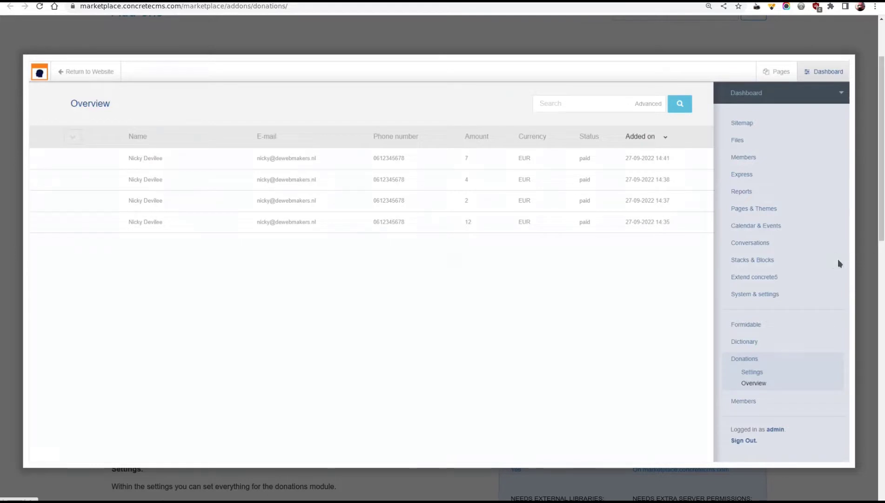
# - Advance the Donations lightbox to the settings screenshot with currency, PayPal email and mail header/footer
pyautogui.click(751, 372)
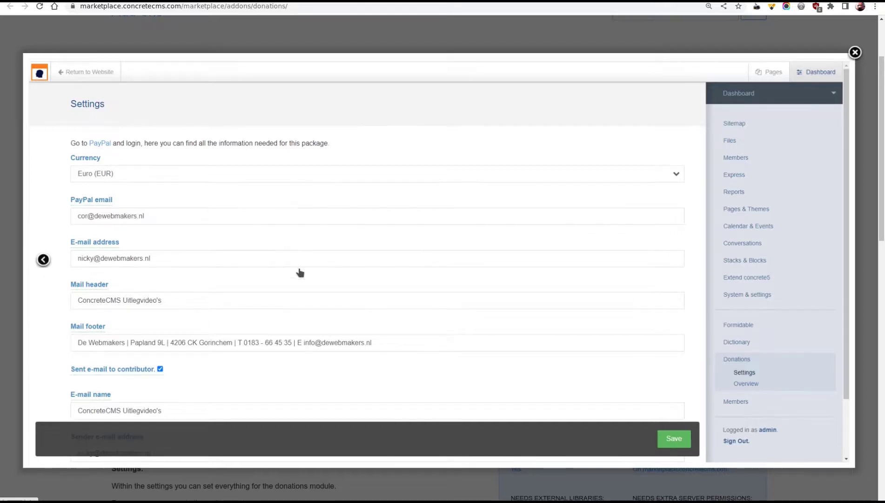
pyautogui.scroll(-3)
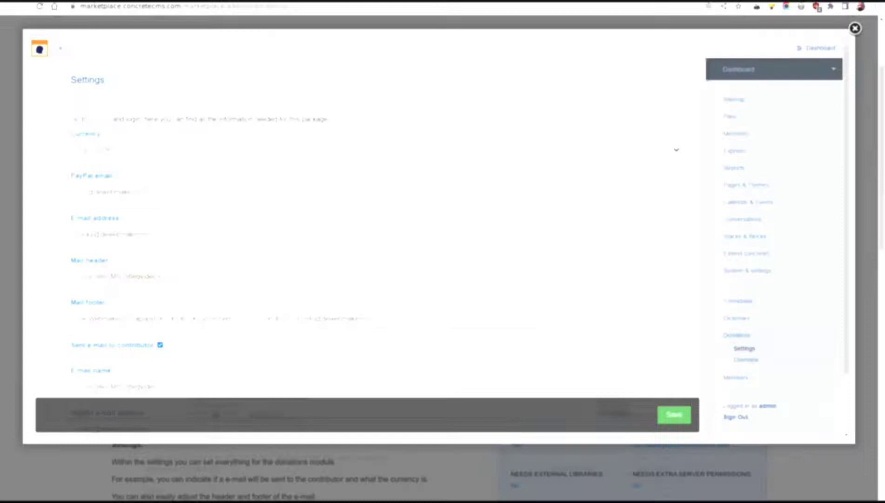
# - Go to the Page Counter add-on page and reach its screenshots section
pyautogui.click(855, 28)
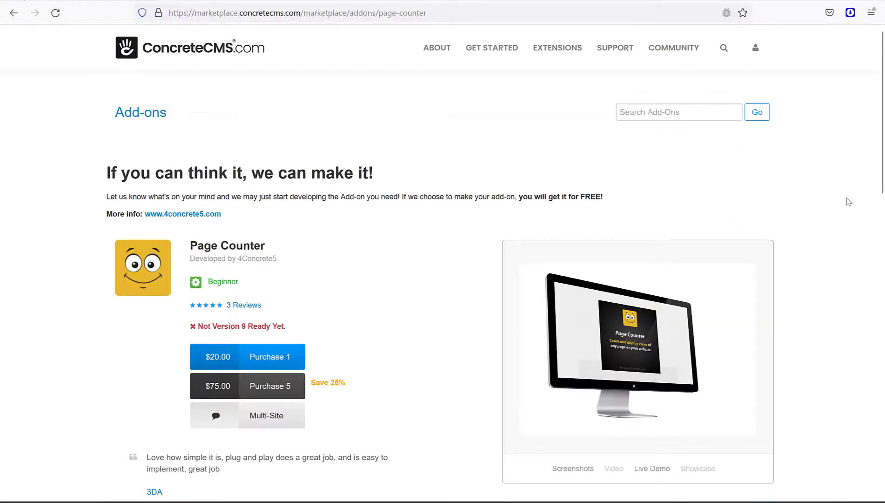
pyautogui.scroll(-3)
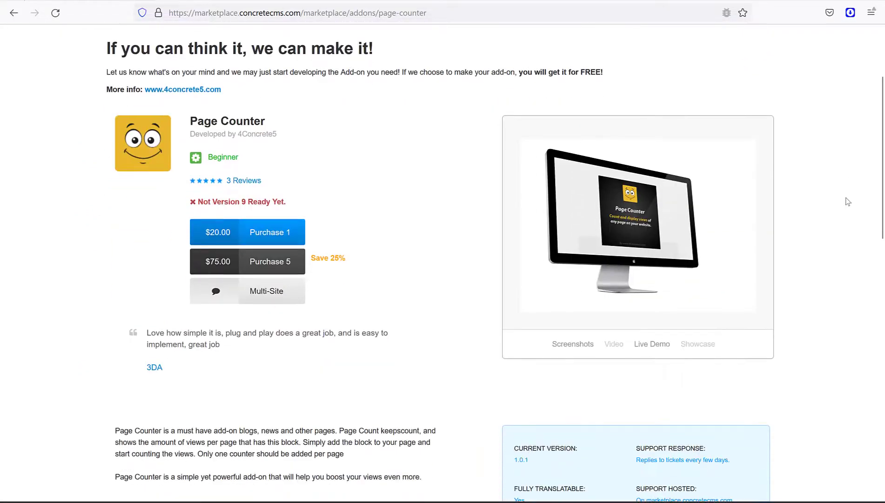
pyautogui.scroll(-3)
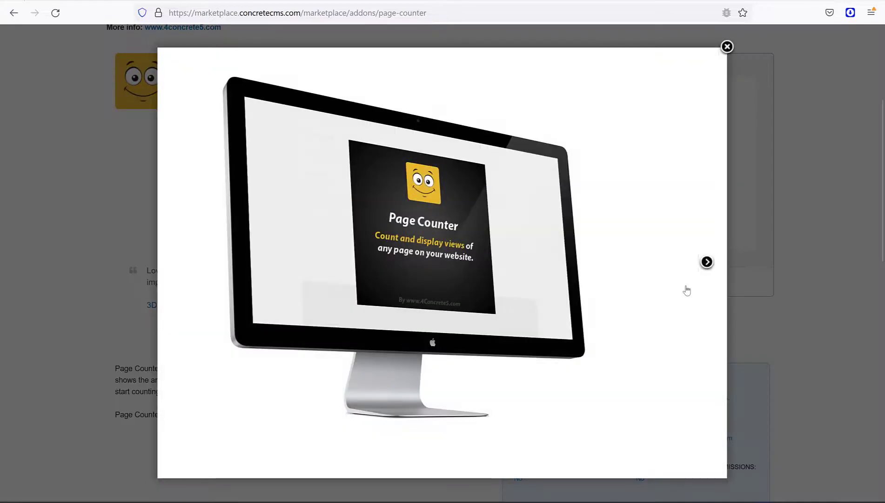
# - Step through the Page Counter screenshots to Edit Page Counter and the count at 101, then close the gallery
pyautogui.click(706, 261)
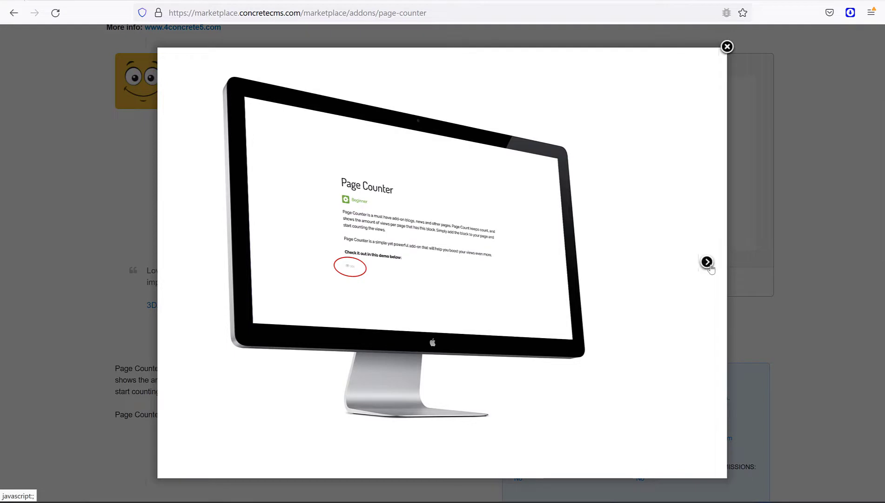
pyautogui.click(706, 261)
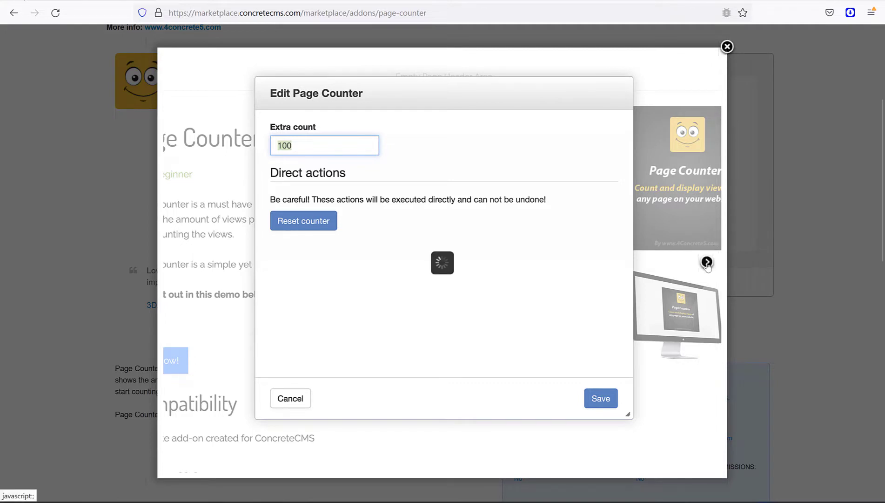
pyautogui.click(601, 399)
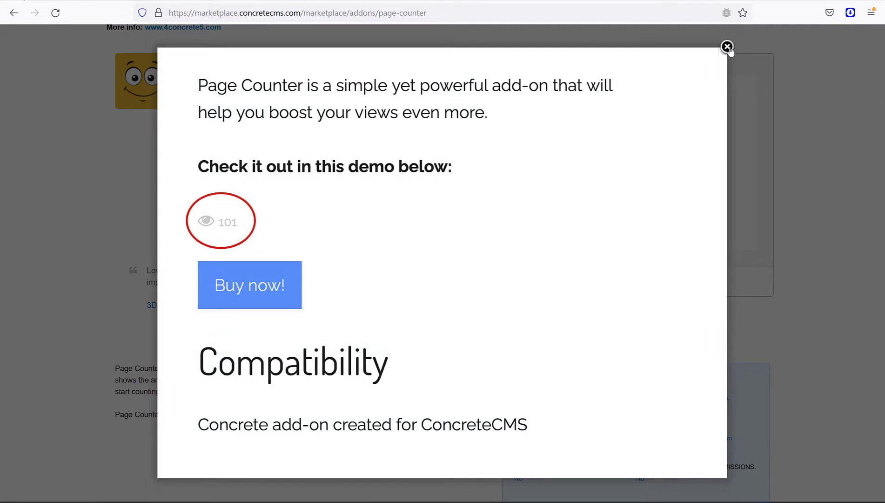
pyautogui.click(727, 46)
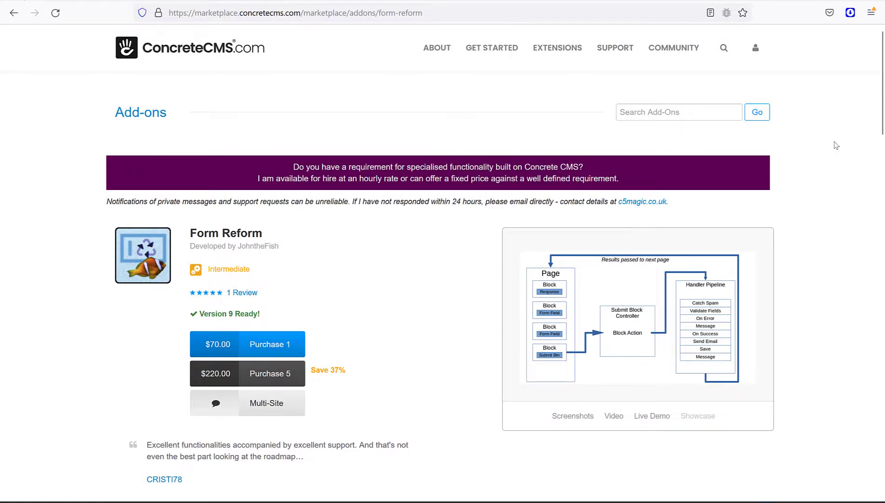
# - View the Form Reform screenshots up to the block-and-handler pipeline diagram
pyautogui.scroll(-3)
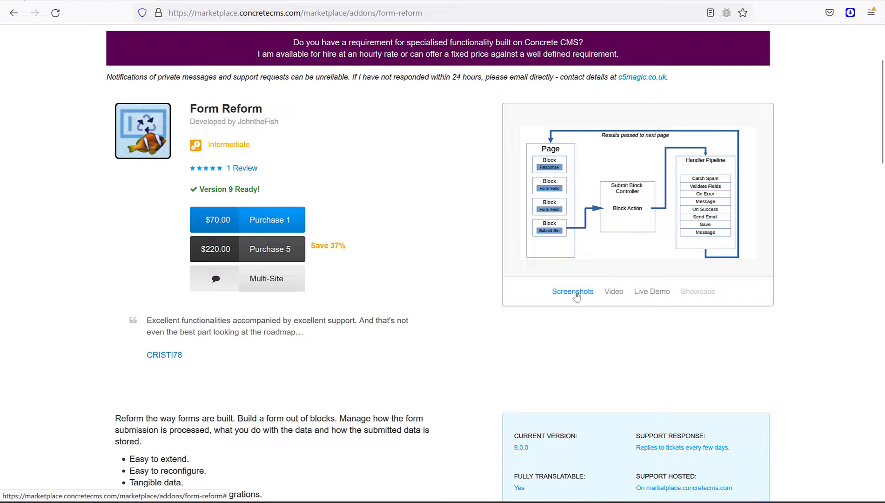
pyautogui.click(635, 197)
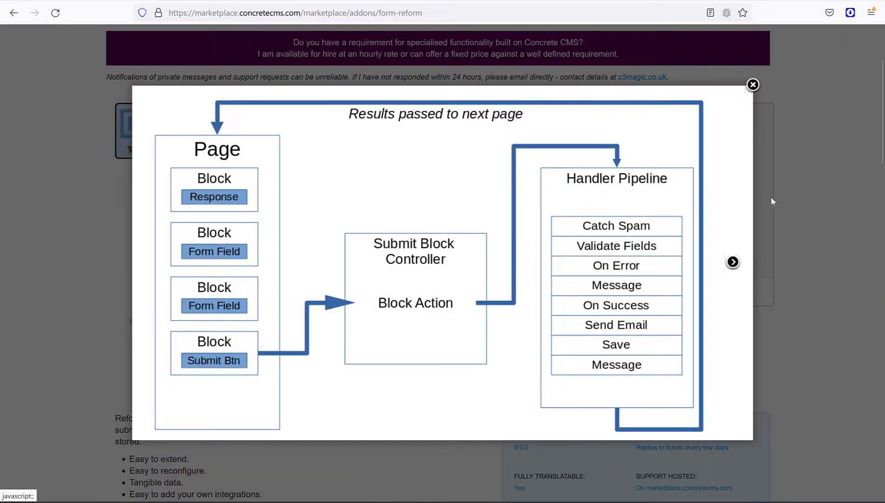
pyautogui.moveTo(829, 200)
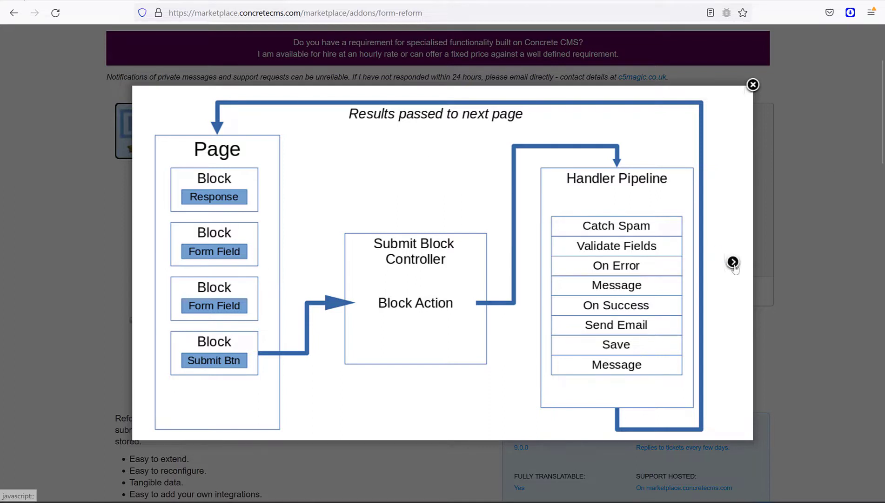
pyautogui.click(733, 261)
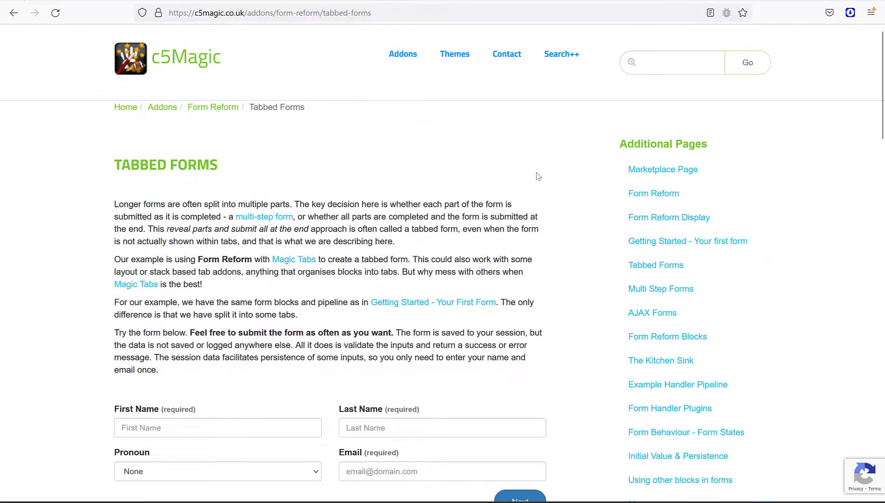
# - Extend the demo form message with 'although it forces me to type more than 20 charcaters'
pyautogui.scroll(-3)
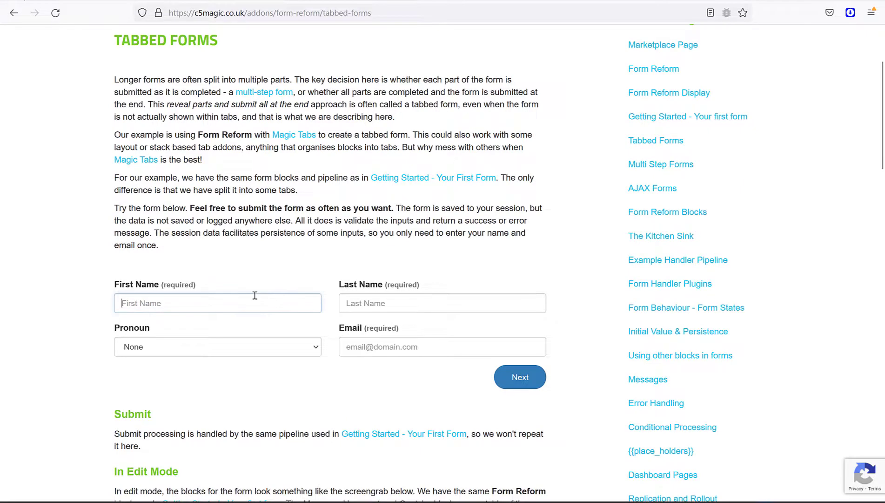
pyautogui.click(441, 347)
pyautogui.write('I love it')
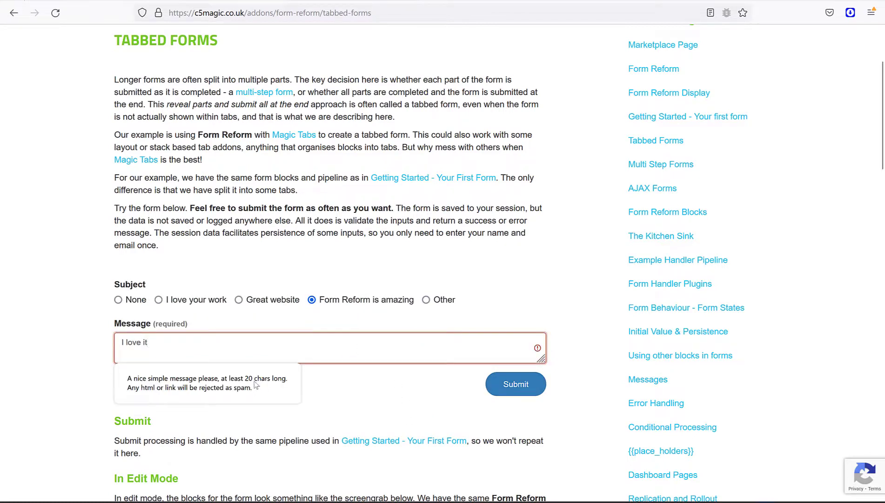
pyautogui.write('although it for')
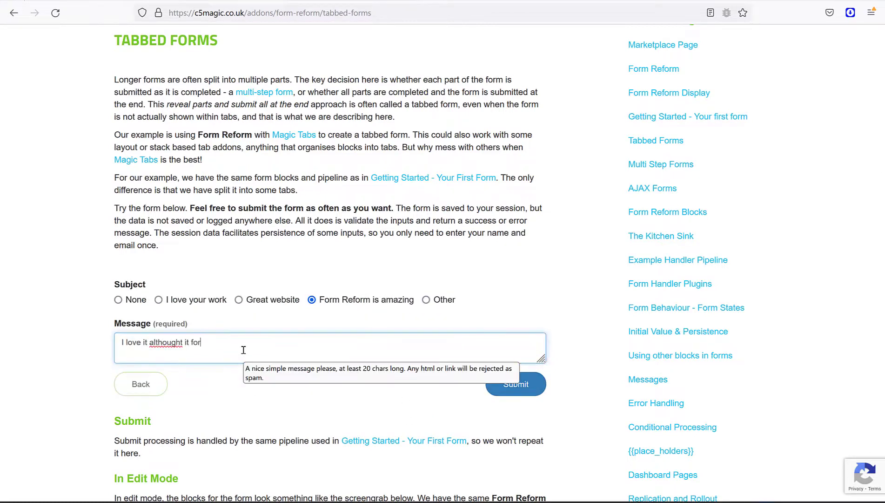
pyautogui.write('ces me to type more than 20 charcaters')
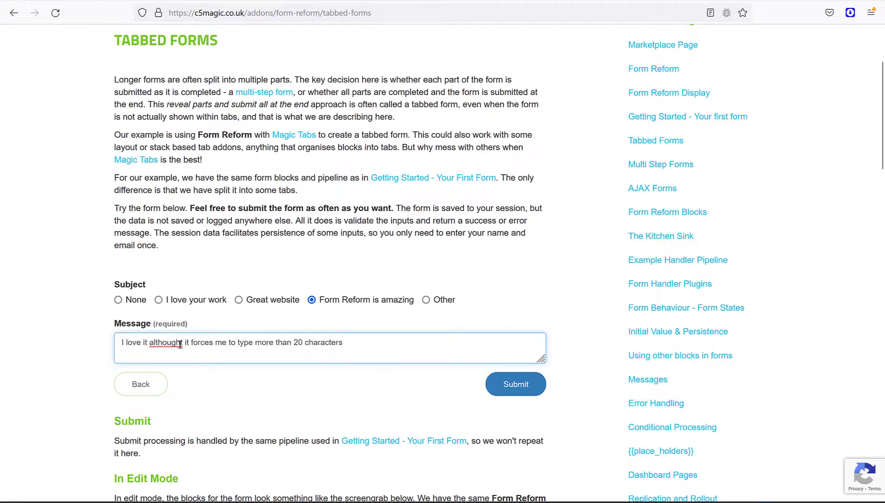
# - Submit the Tabbed Forms demo and view the thank-you confirmation panel
pyautogui.click(515, 384)
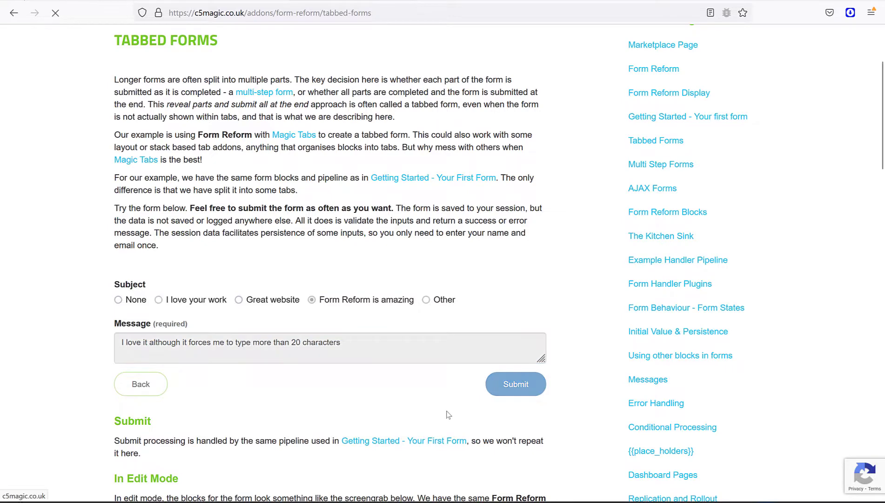
pyautogui.click(515, 384)
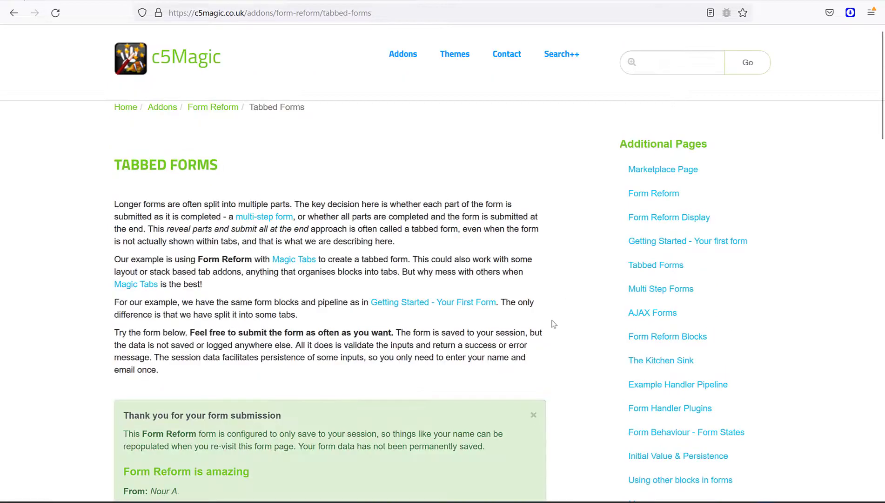
pyautogui.scroll(-3)
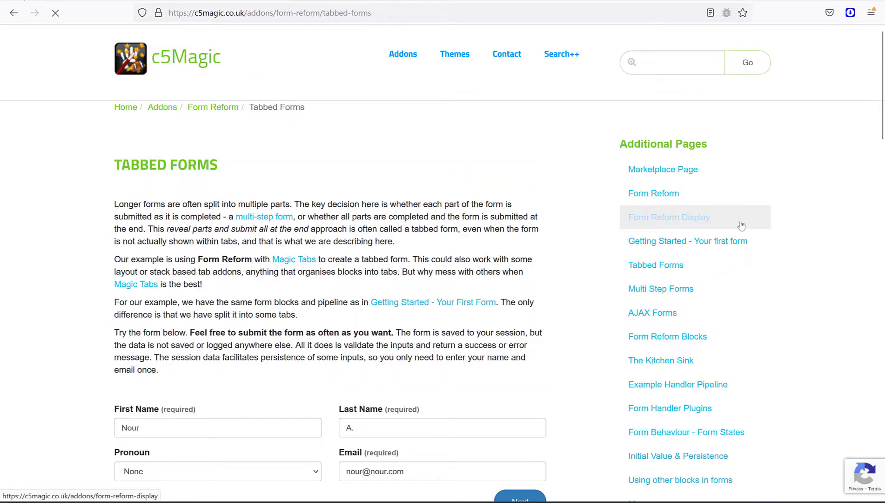
pyautogui.scroll(-3)
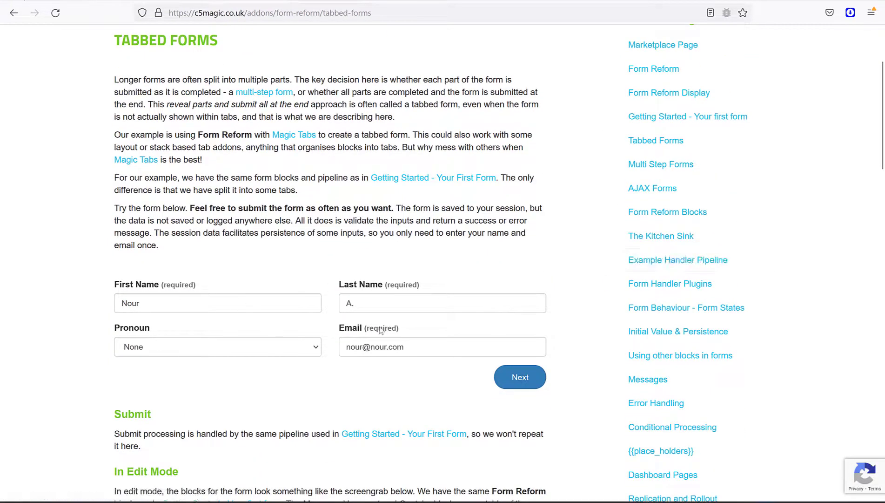
pyautogui.moveTo(448, 8)
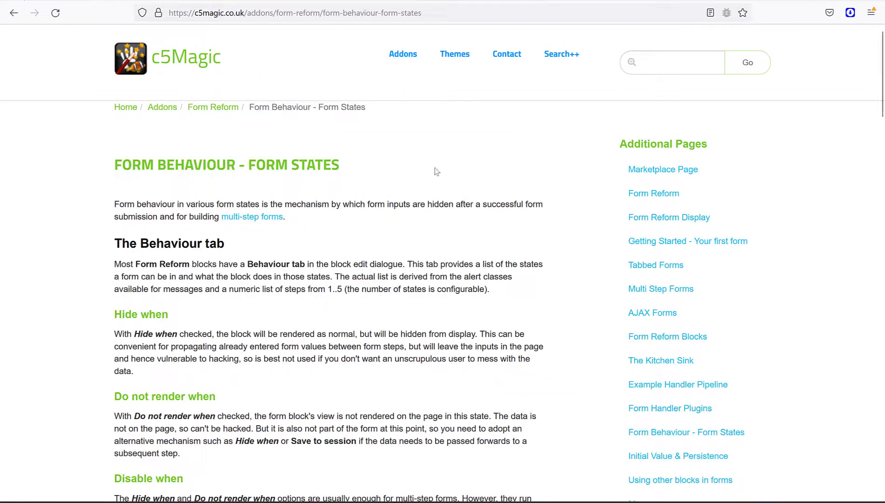
# - Scroll through the Form States table down to the Edit Text Input Behaviour tab screenshot
pyautogui.scroll(-3)
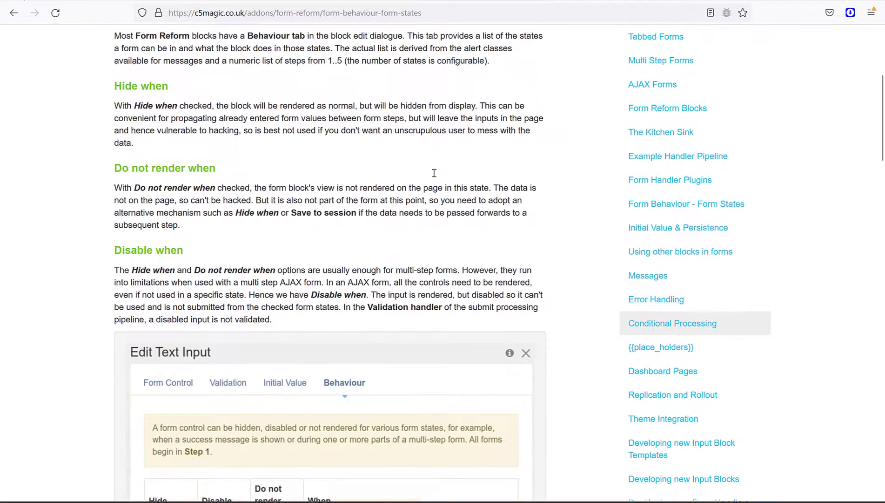
pyautogui.scroll(-3)
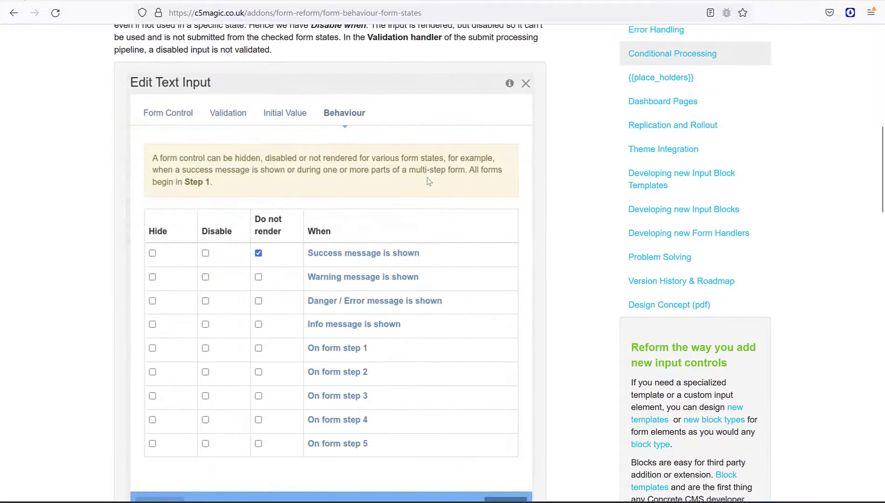
pyautogui.scroll(-3)
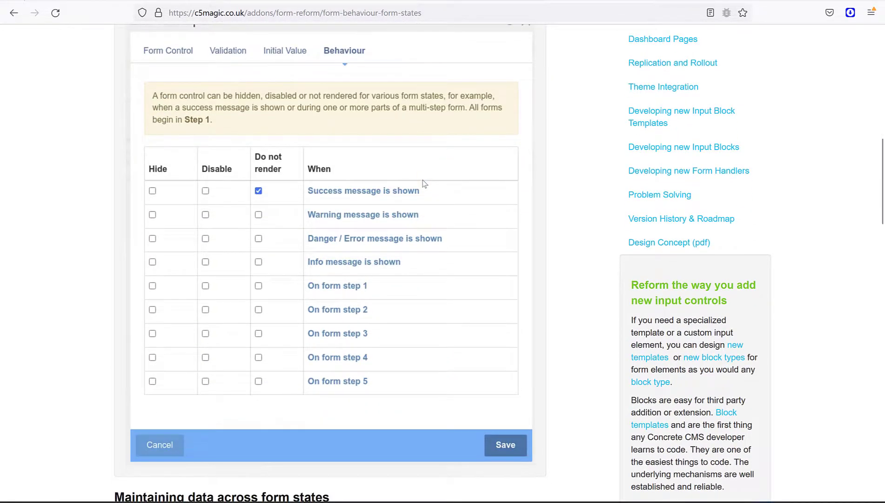
pyautogui.scroll(-3)
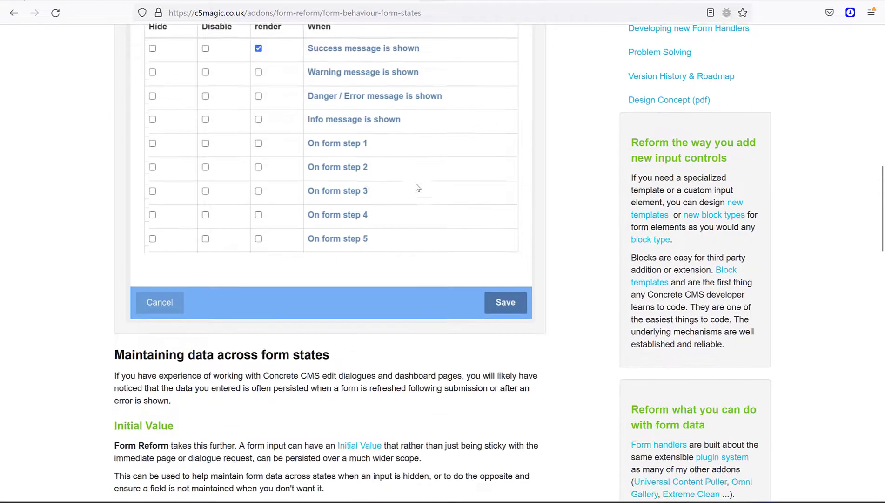
pyautogui.scroll(-3)
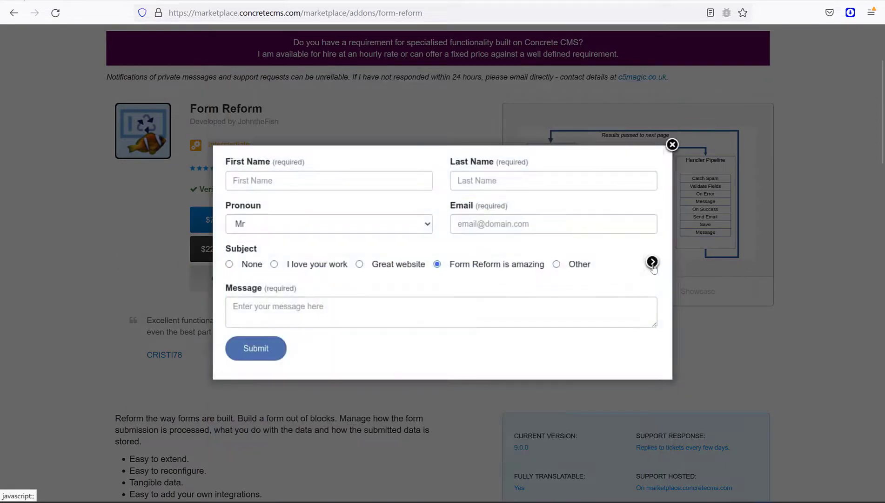
# - Advance to the Edit Submit Button seven-step pipeline screenshot, then close the gallery
pyautogui.click(652, 261)
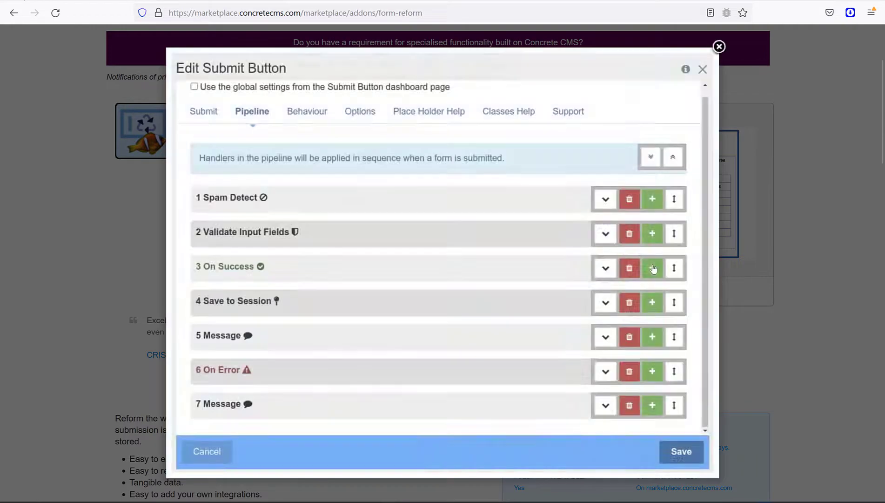
pyautogui.moveTo(708, 273)
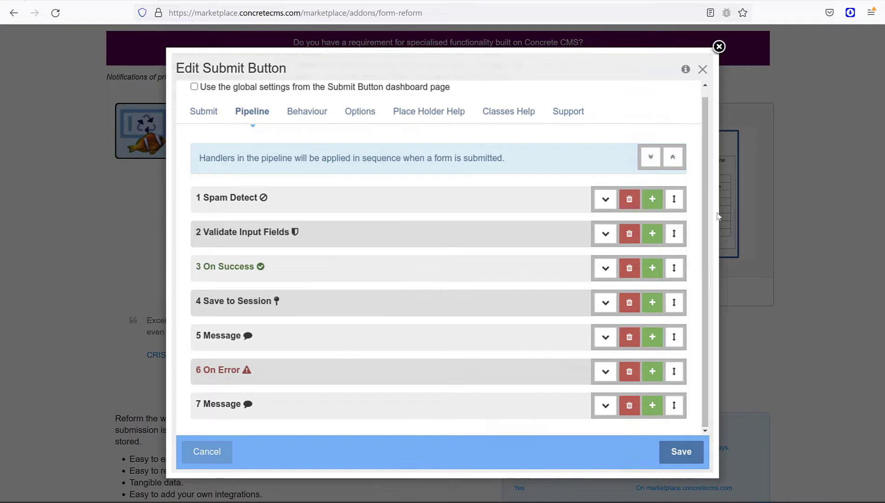
pyautogui.click(703, 69)
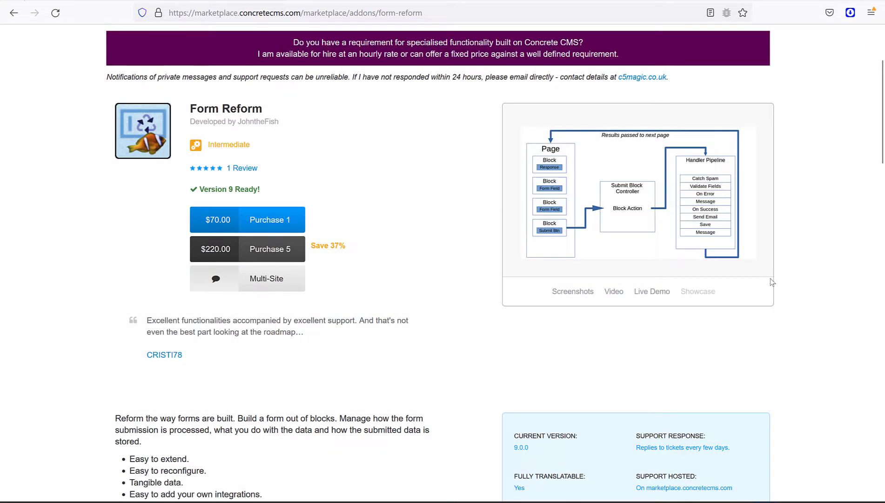